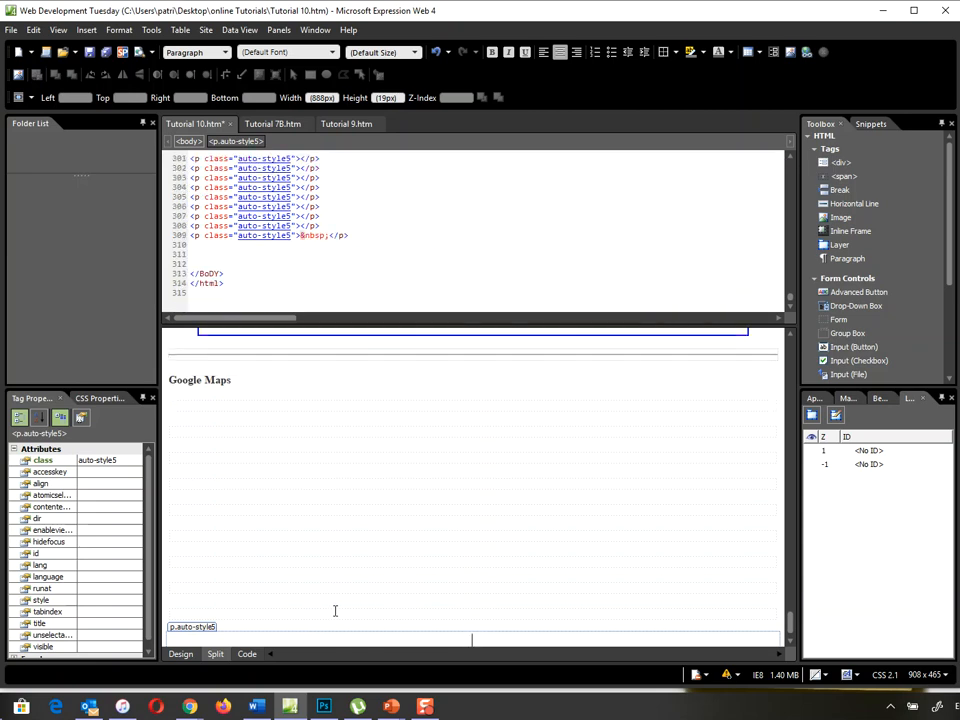
{"action": "mouse_move", "coordinate": [516, 612]}
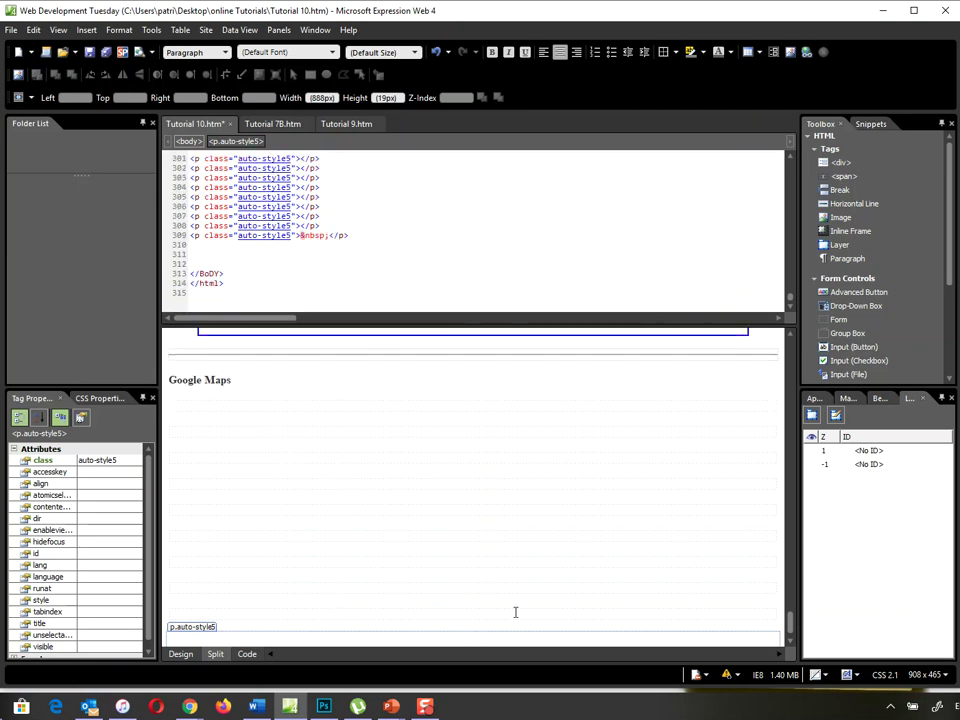
{"action": "mouse_move", "coordinate": [344, 440]}
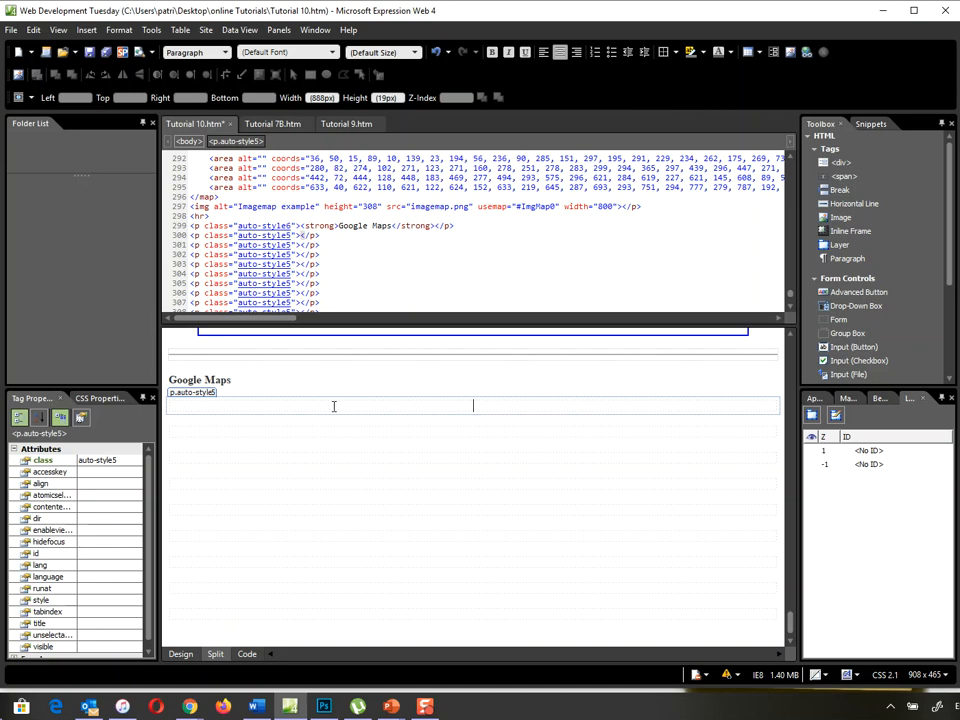
Insert the wood.jpg forest photo under the Google Maps heading, confirming Accessibility Properties.
{"action": "left_click", "coordinate": [86, 38]}
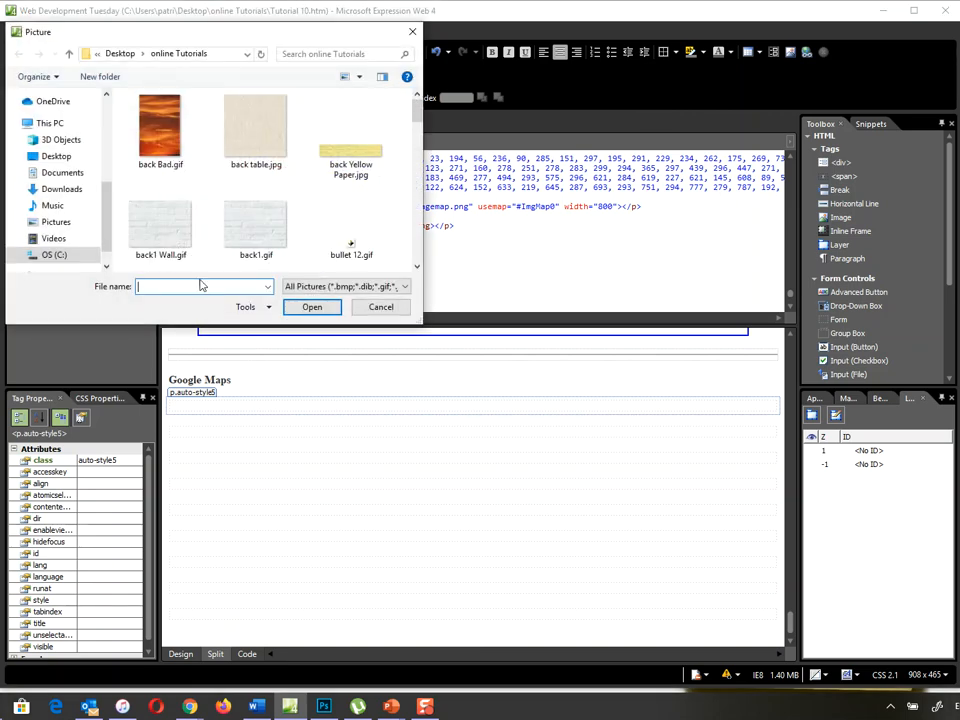
{"action": "scroll", "scroll_direction": "down", "scroll_amount": 3}
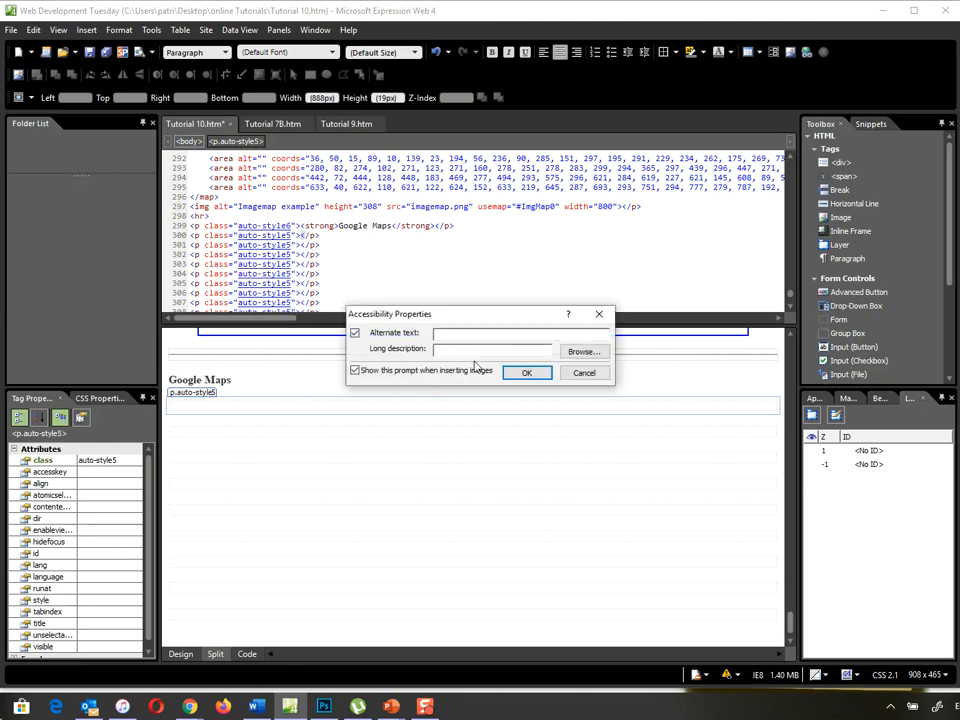
{"action": "left_click", "coordinate": [528, 372]}
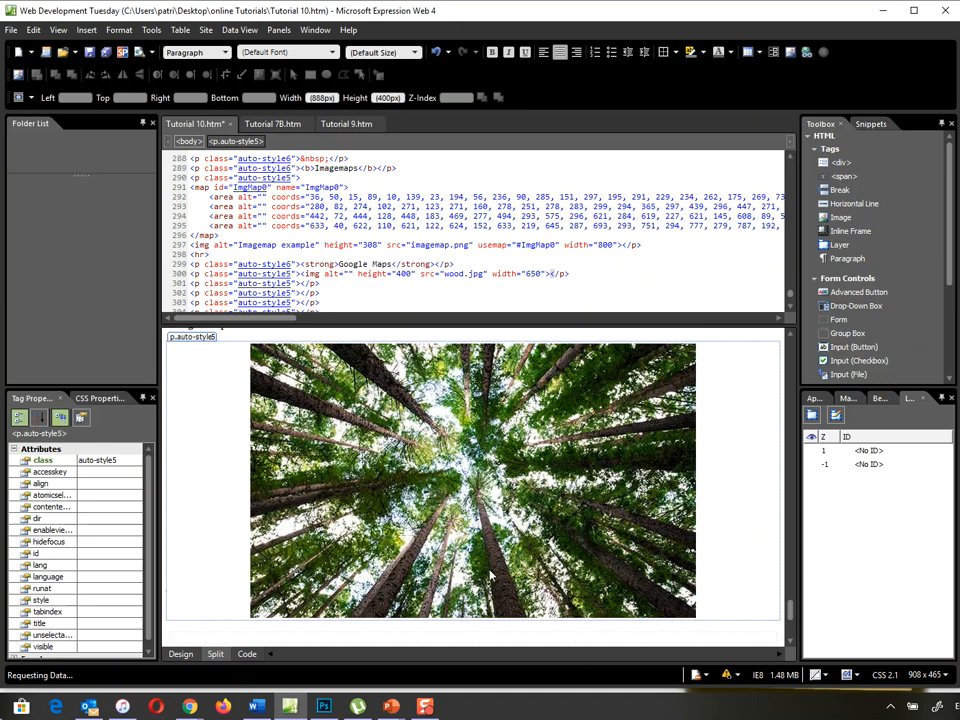
{"action": "mouse_move", "coordinate": [382, 510]}
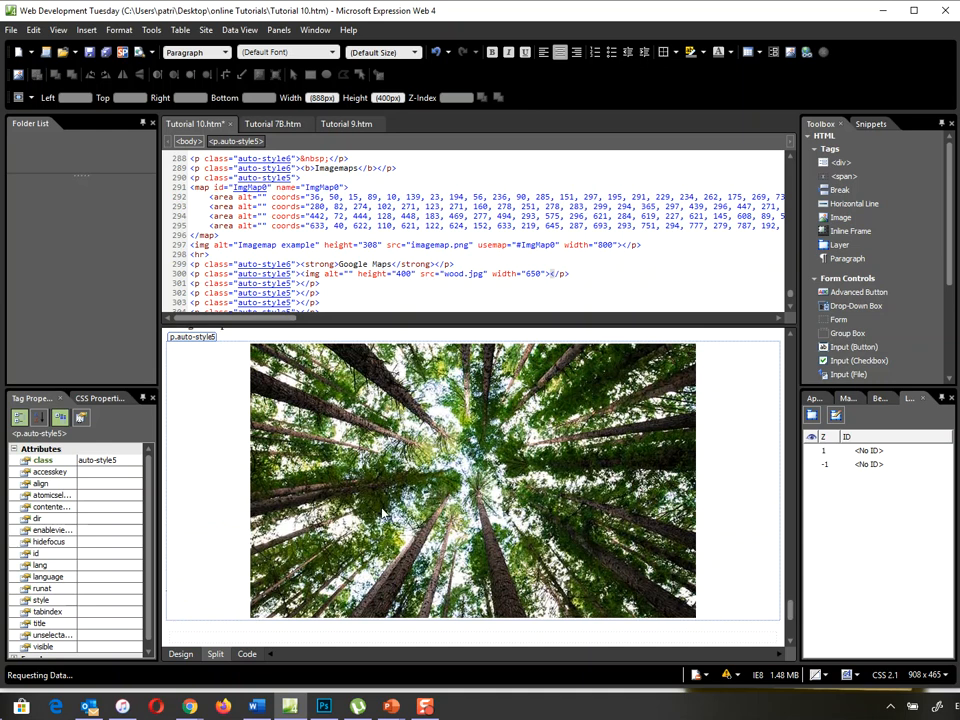
{"action": "mouse_move", "coordinate": [322, 322]}
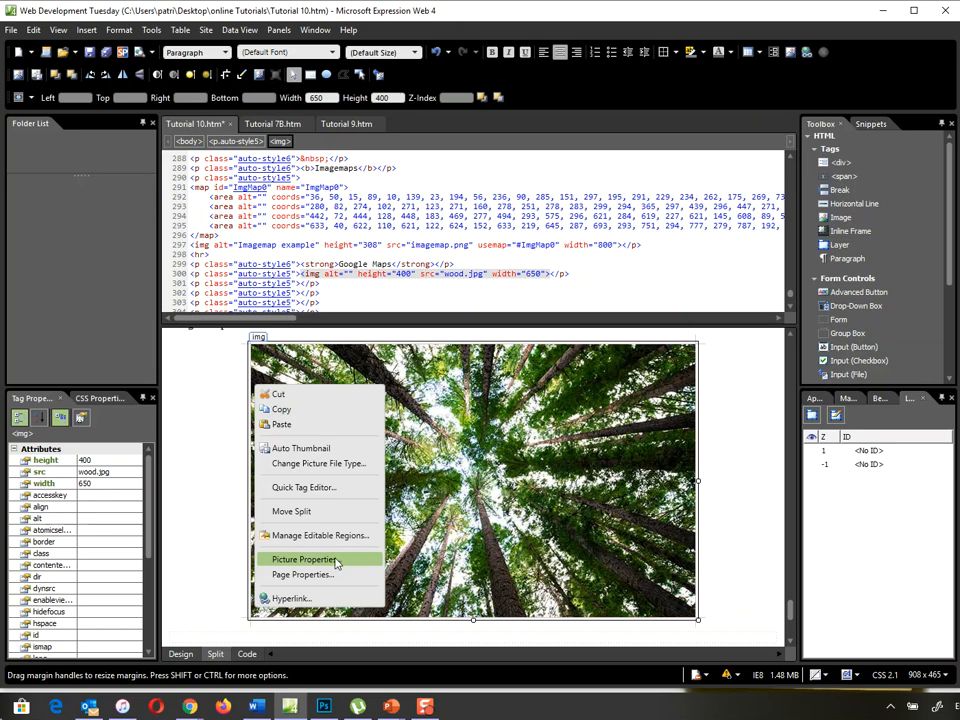
{"action": "left_click", "coordinate": [304, 560]}
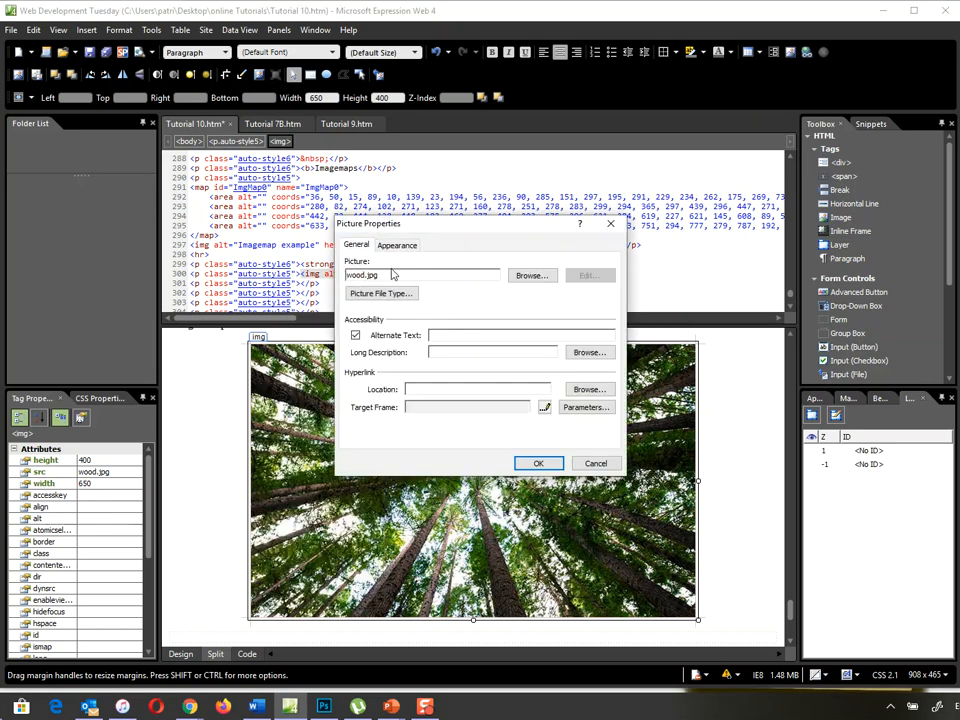
{"action": "left_click", "coordinate": [396, 244]}
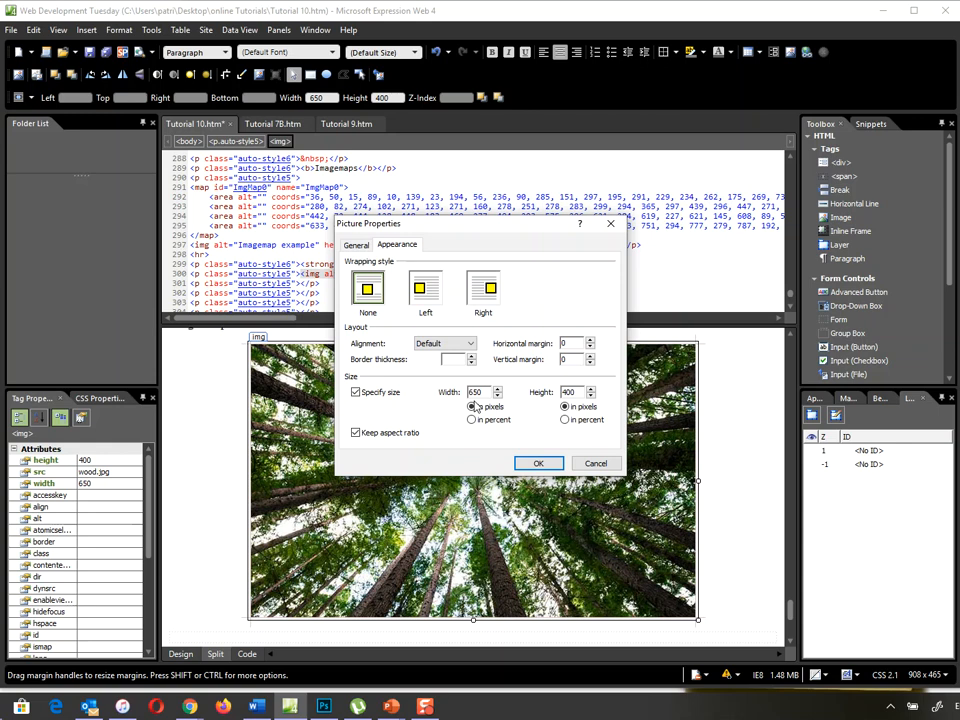
{"action": "left_click", "coordinate": [538, 464]}
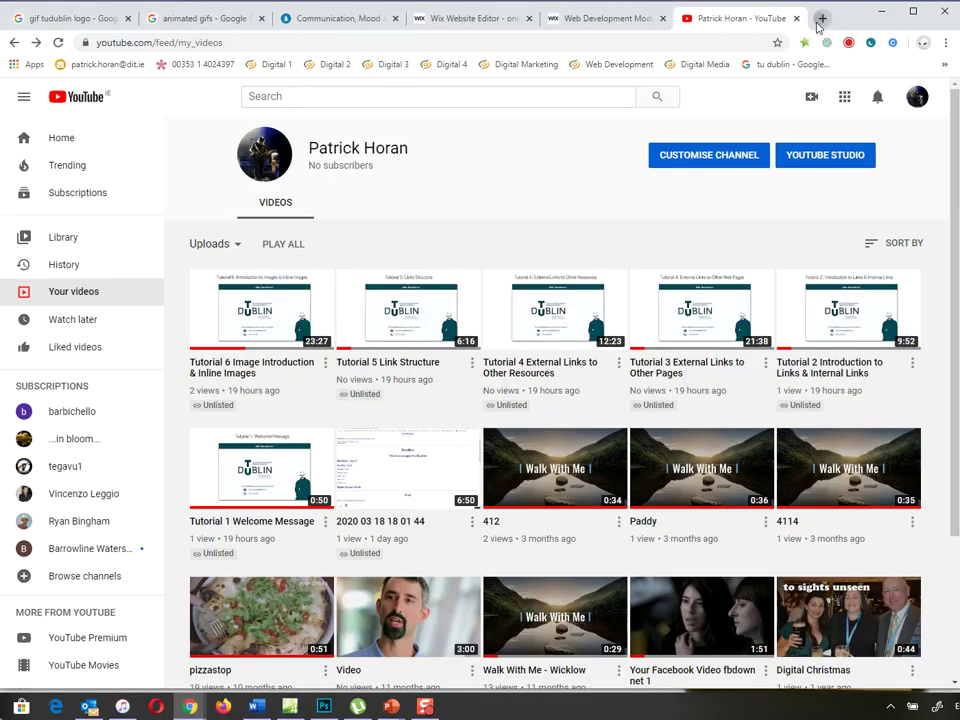
Open Google Maps in a new Chrome tab via a 'google maps' search.
{"action": "left_click", "coordinate": [828, 18]}
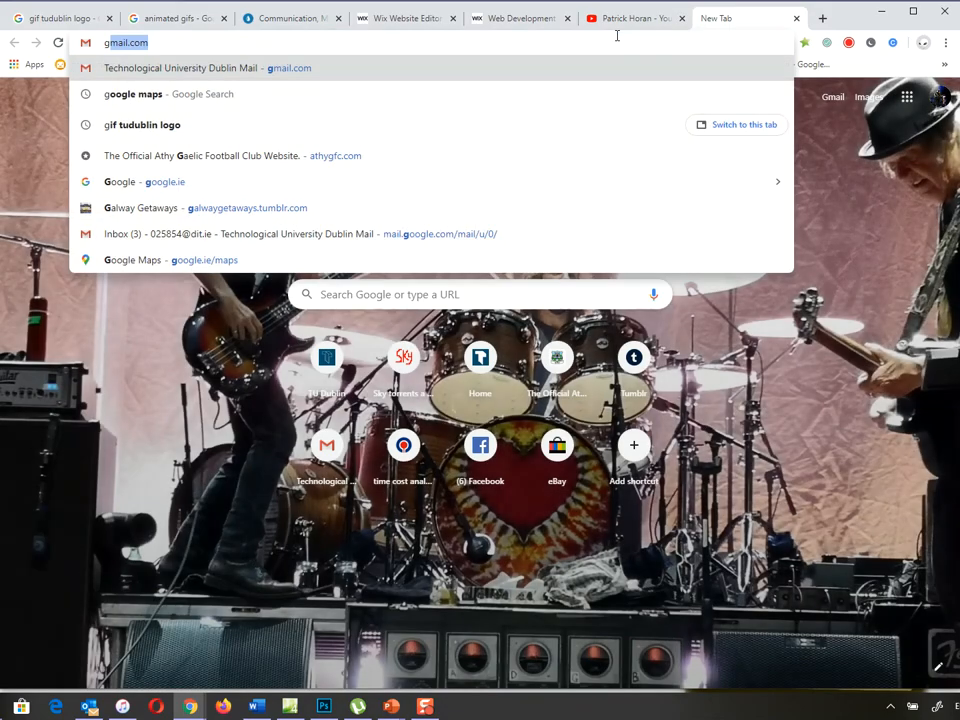
{"action": "type", "text": "google maps"}
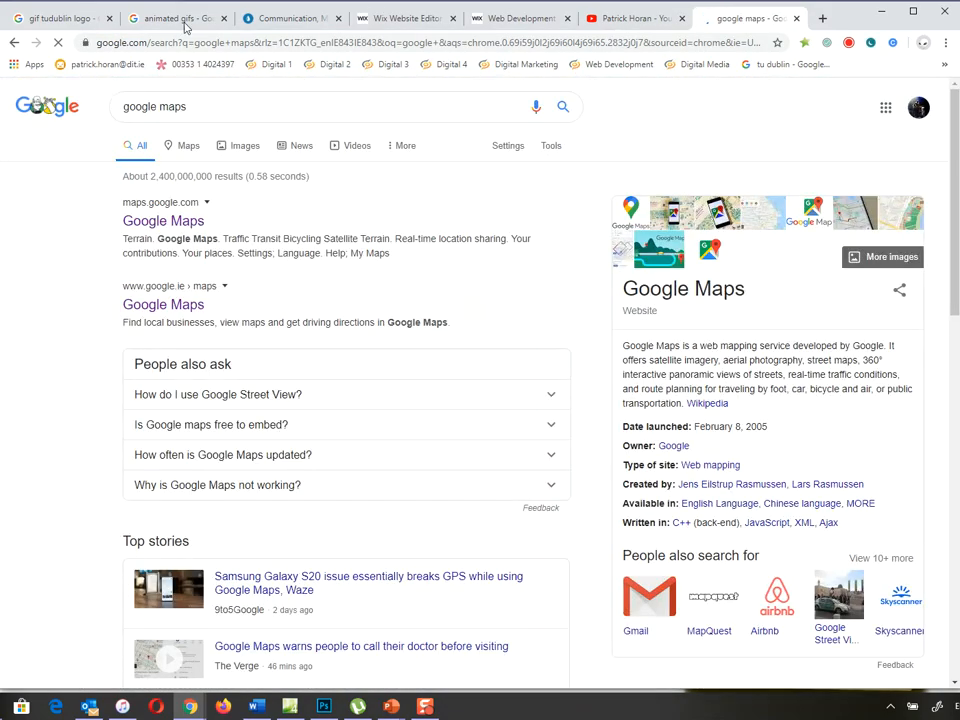
{"action": "left_click", "coordinate": [164, 220]}
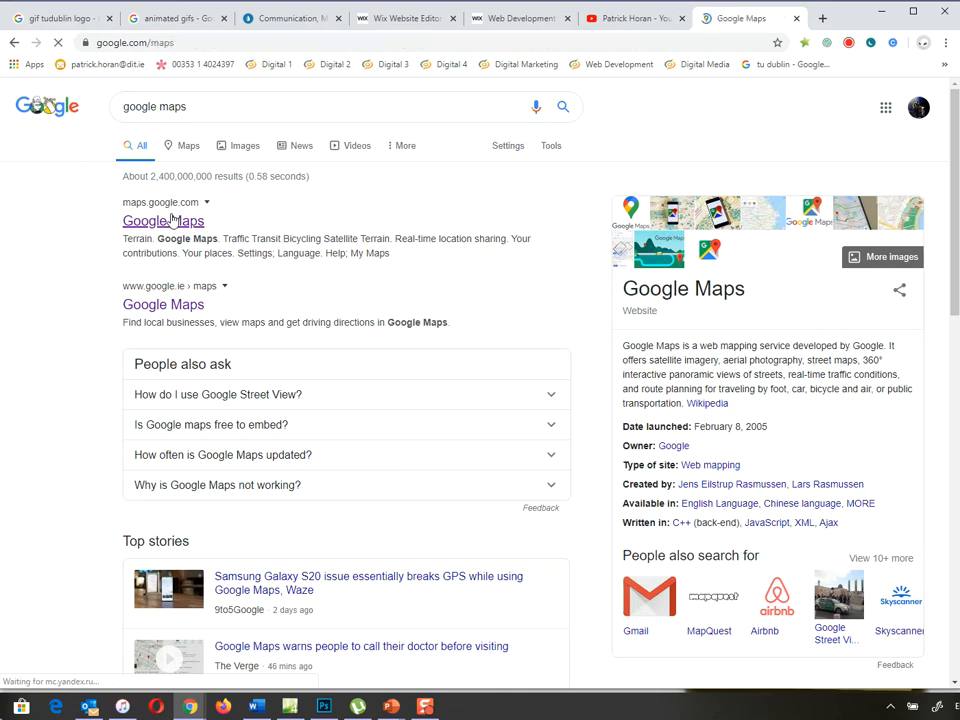
Search the map for 'TU Dublin Grangegorman' and select it.
{"action": "left_click", "coordinate": [164, 220]}
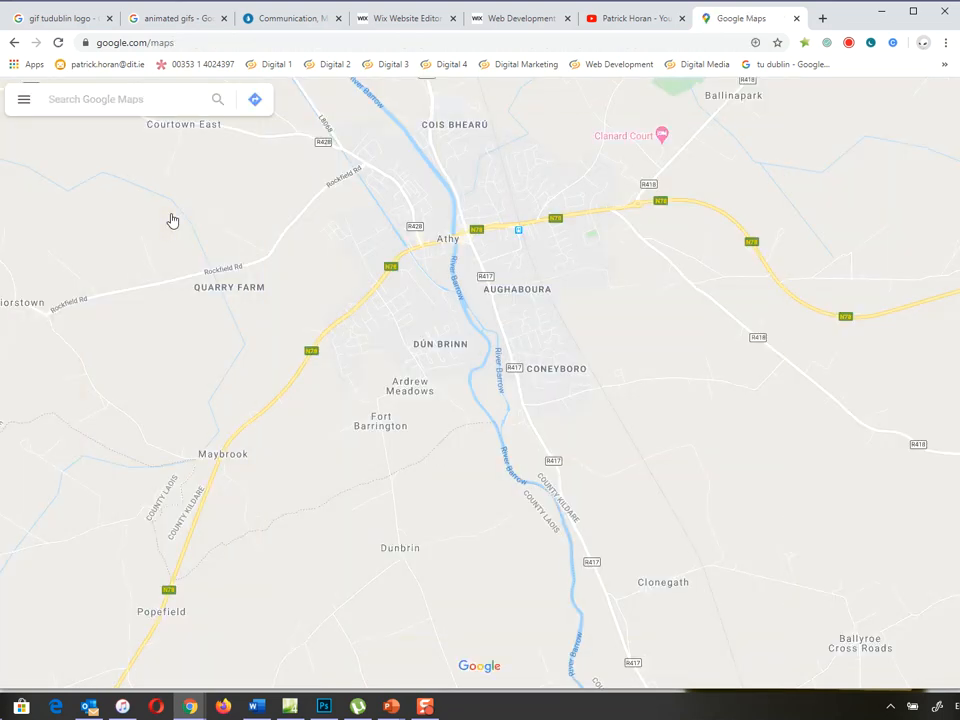
{"action": "type", "text": "T"}
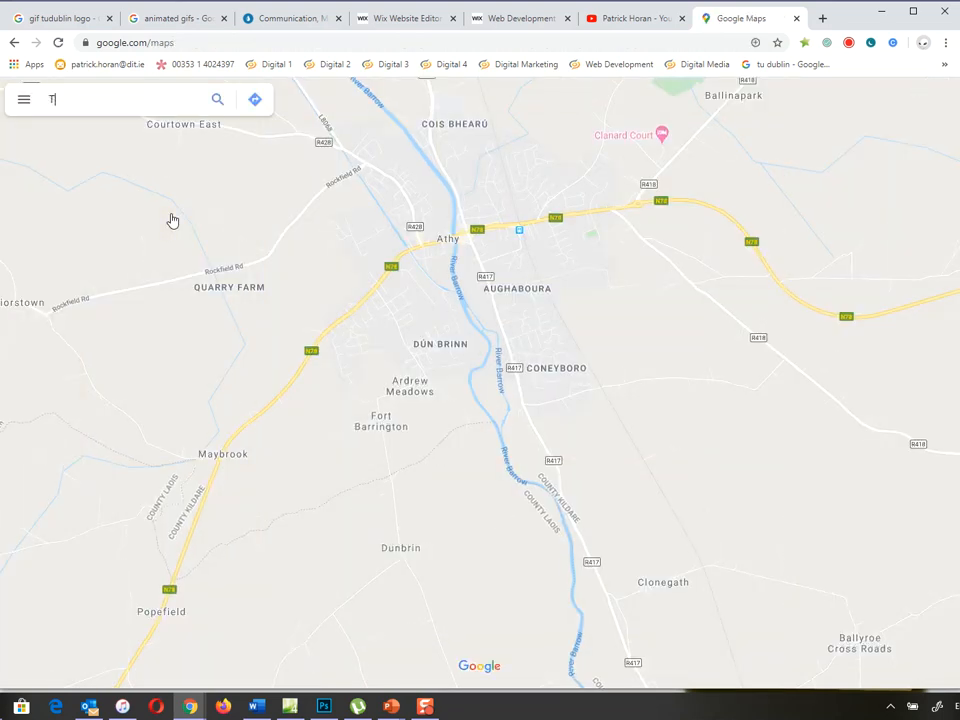
{"action": "type", "text": "U Dublin"}
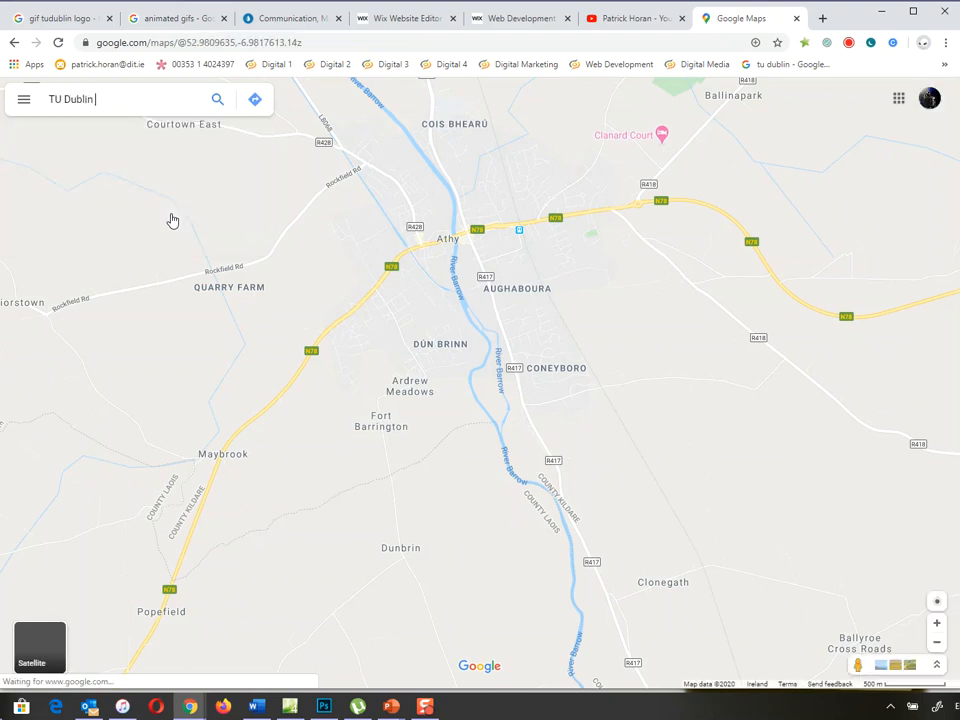
{"action": "type", "text": "Grangegorman, Grange"}
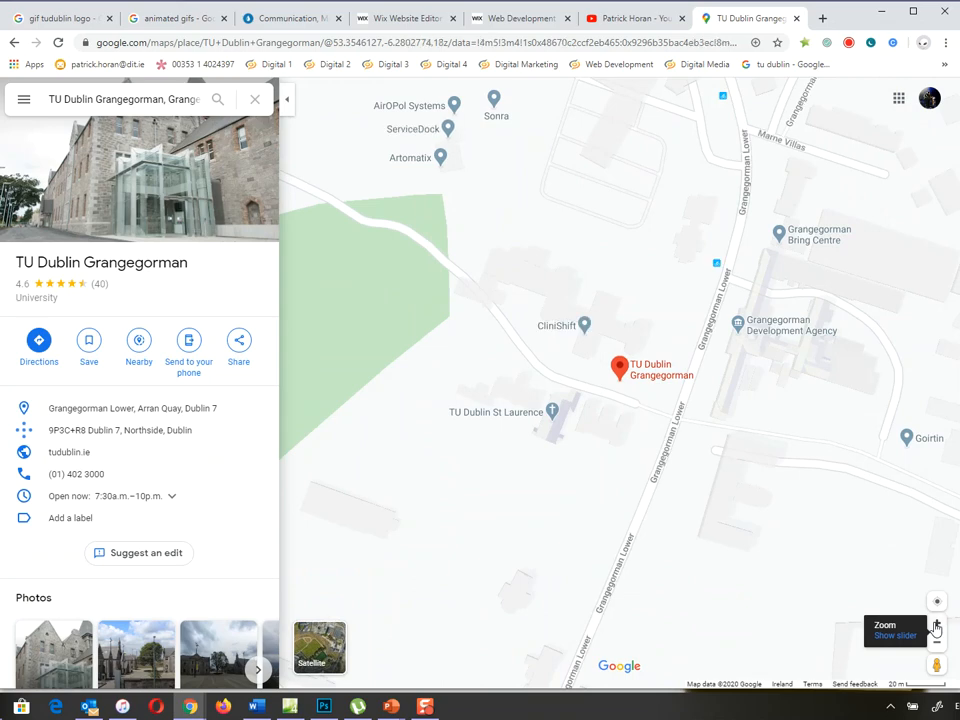
Zoom the map out twice so the streets around the Grangegorman campus show.
{"action": "left_click", "coordinate": [934, 624]}
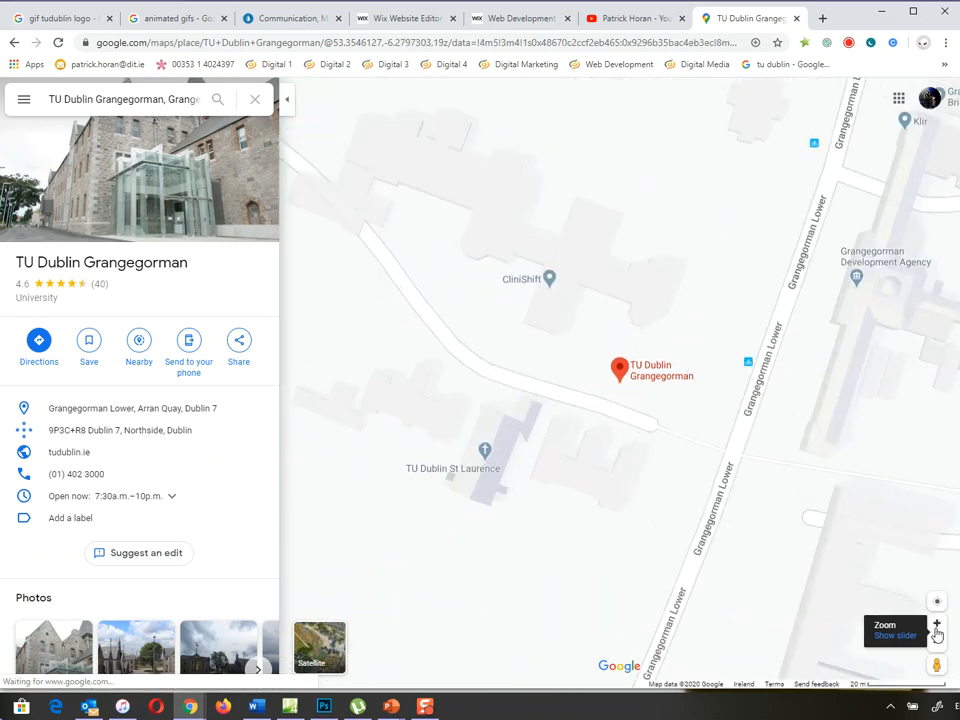
{"action": "left_click", "coordinate": [932, 624]}
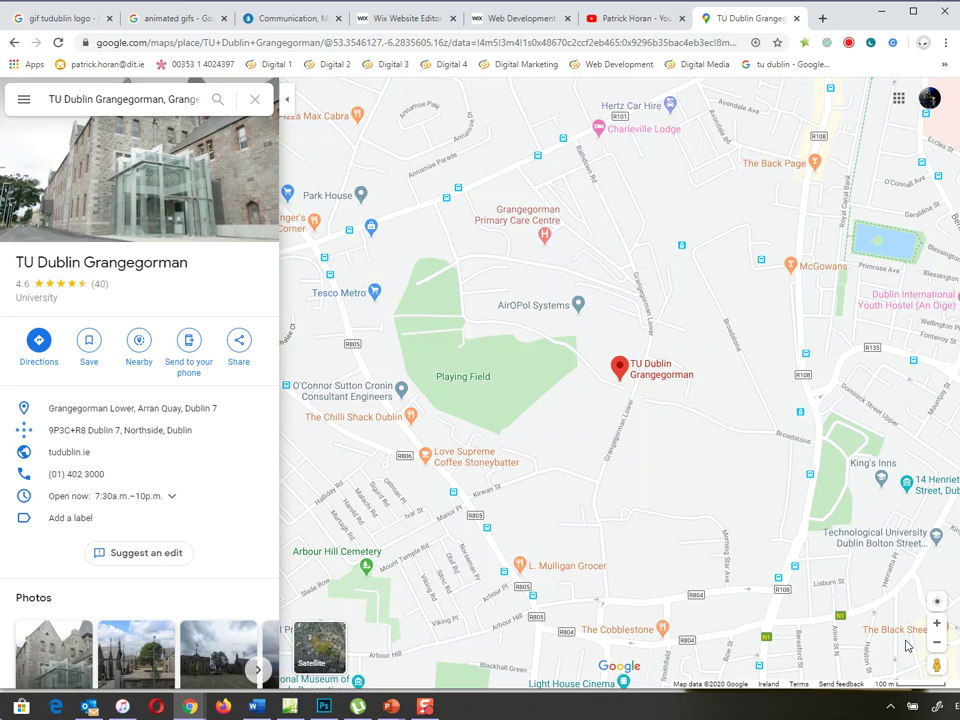
{"action": "mouse_move", "coordinate": [10, 348]}
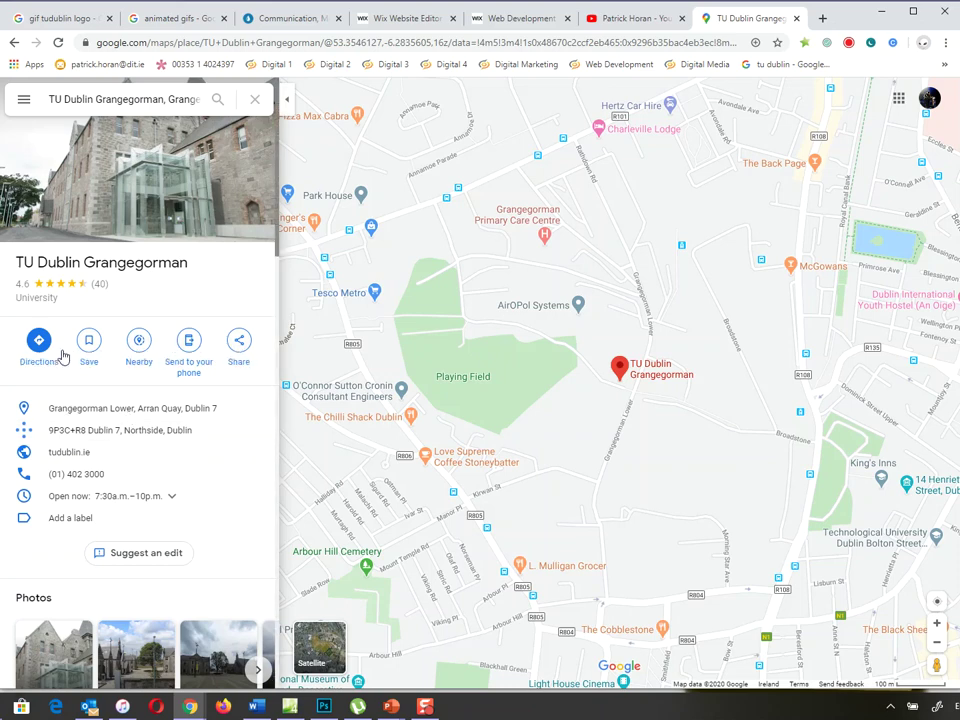
In Share > Embed a map, choose a custom map size of 650 × 400.
{"action": "left_click", "coordinate": [238, 340]}
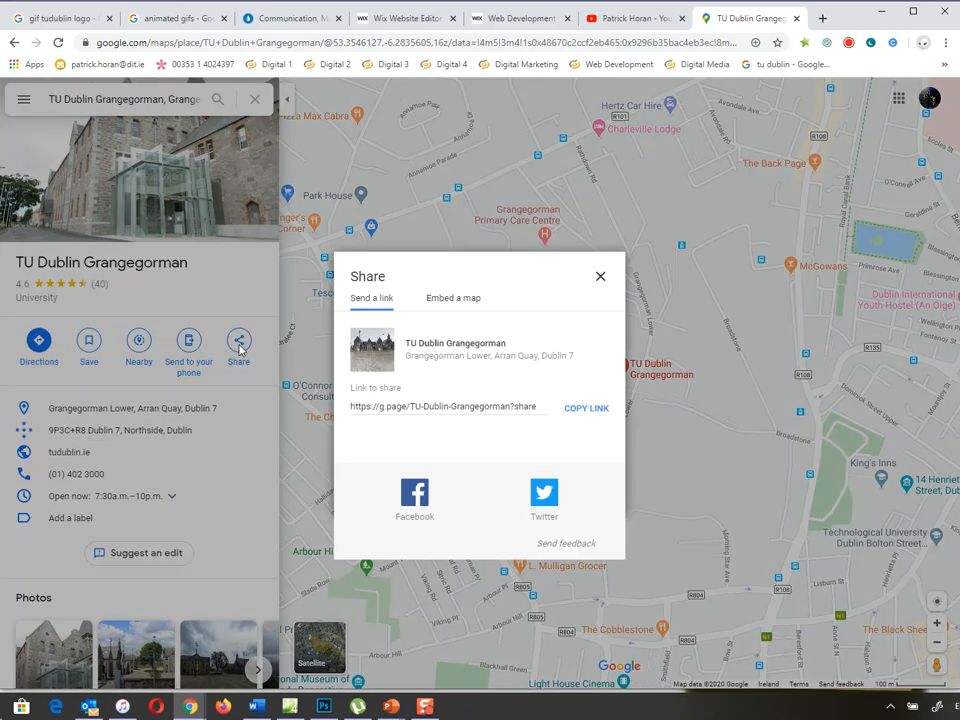
{"action": "mouse_move", "coordinate": [230, 350]}
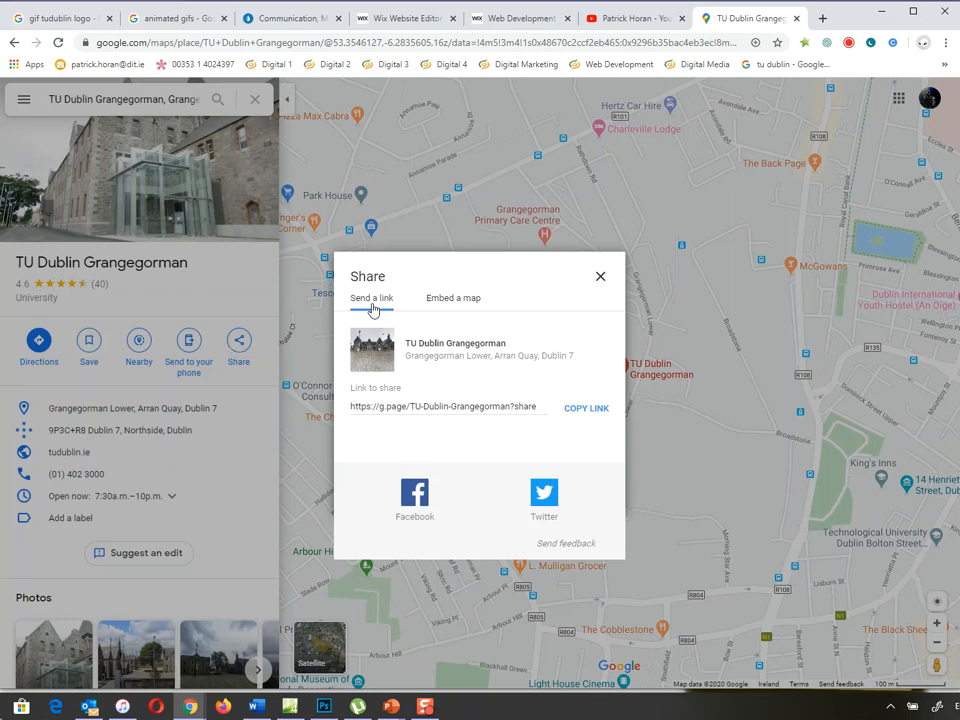
{"action": "left_click", "coordinate": [452, 298]}
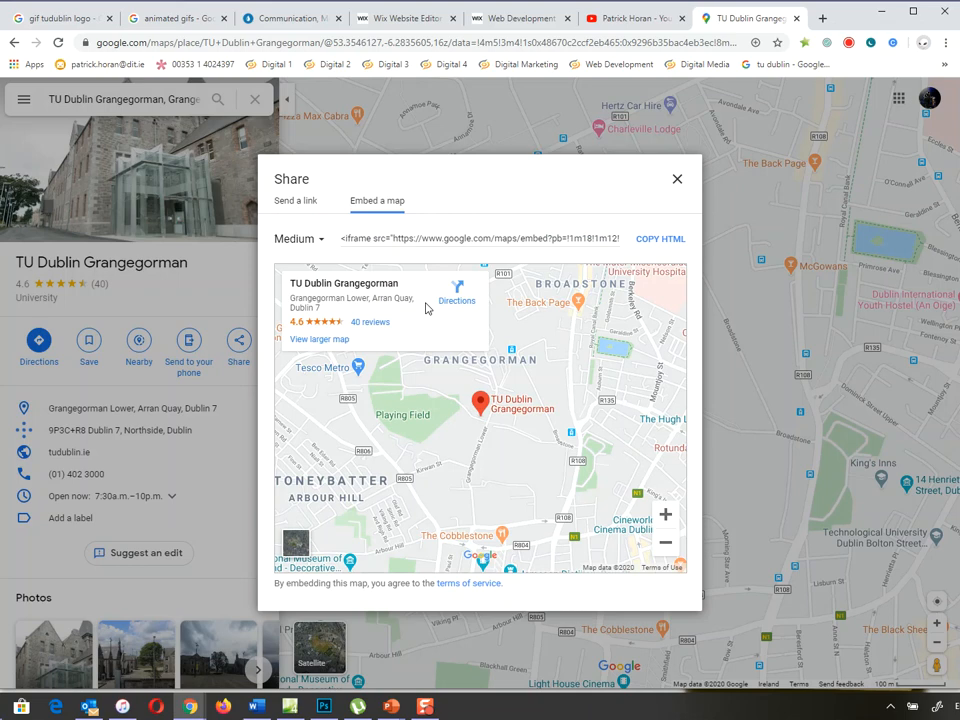
{"action": "left_click", "coordinate": [300, 238]}
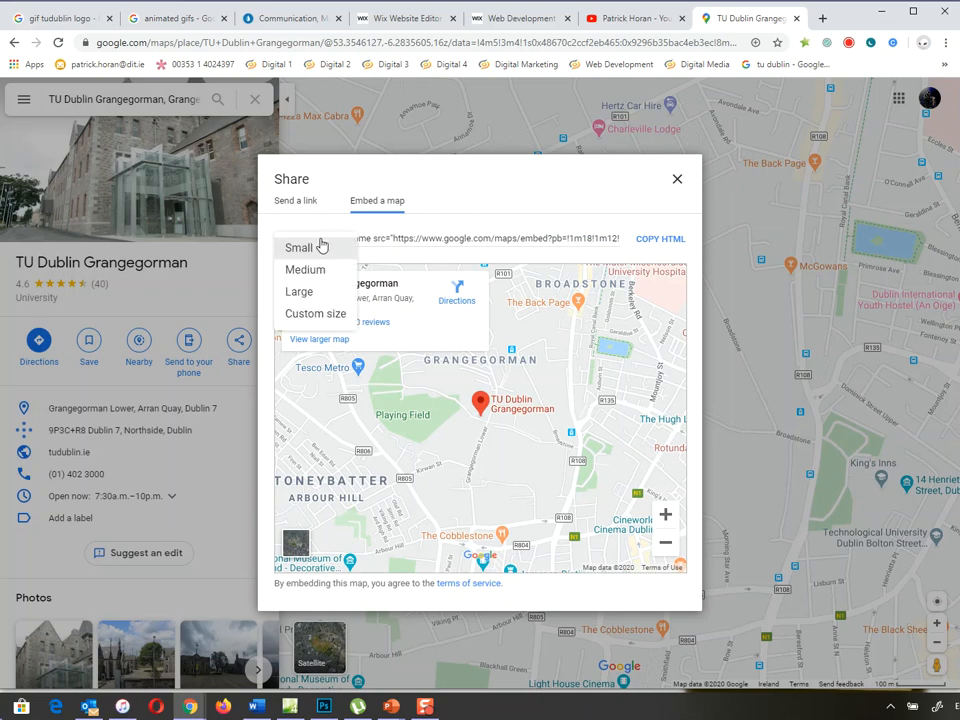
{"action": "mouse_move", "coordinate": [310, 322]}
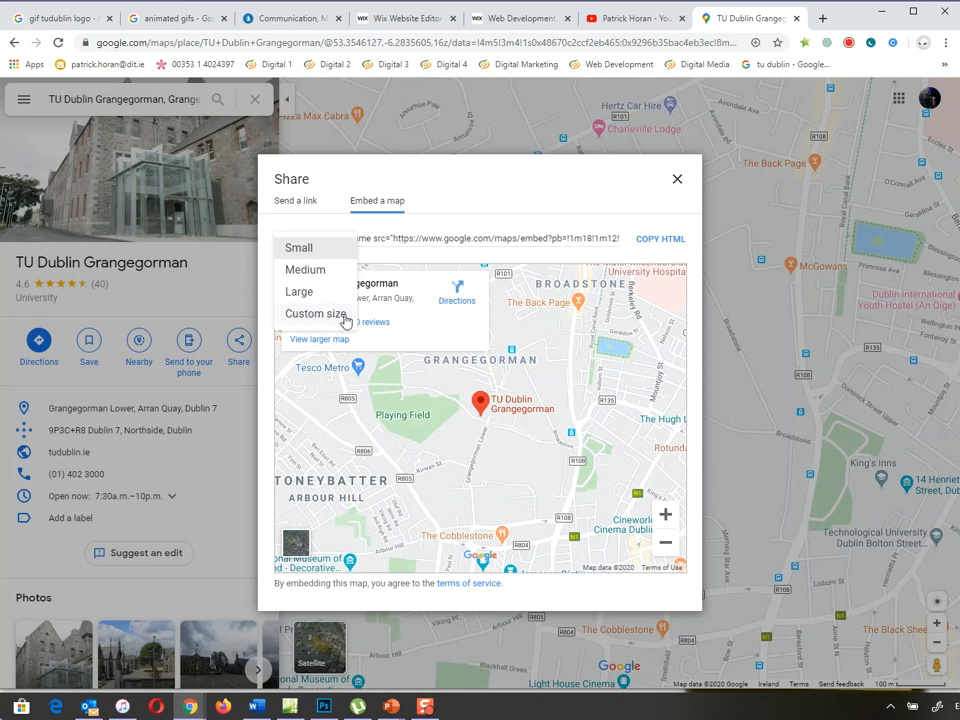
{"action": "left_click", "coordinate": [316, 312]}
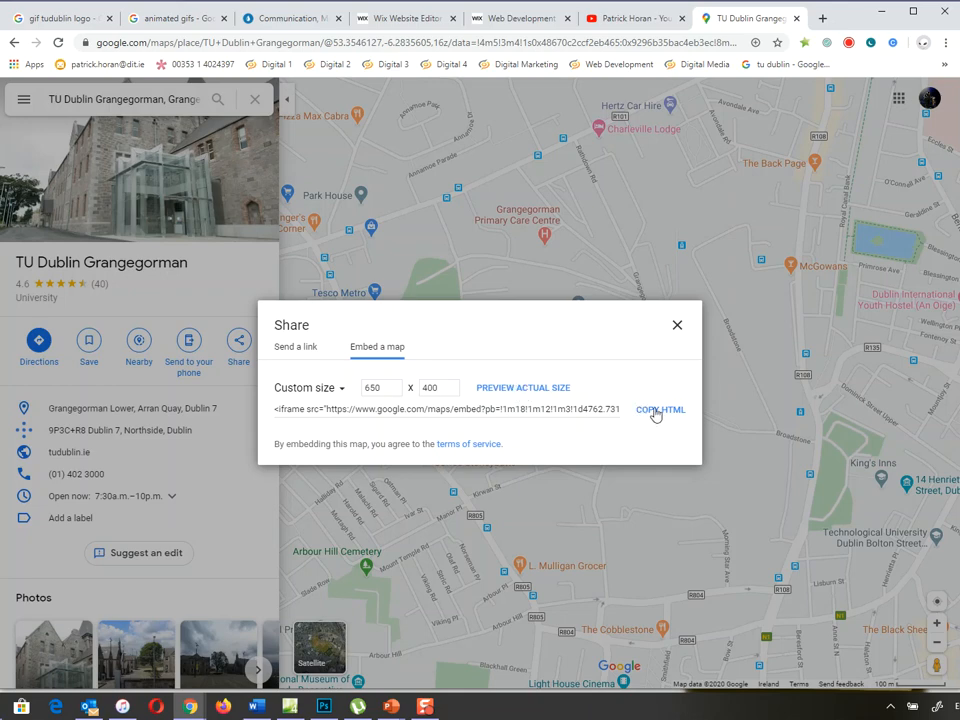
Copy the embed HTML and dismiss the copied-to-clipboard notice.
{"action": "left_click", "coordinate": [658, 410]}
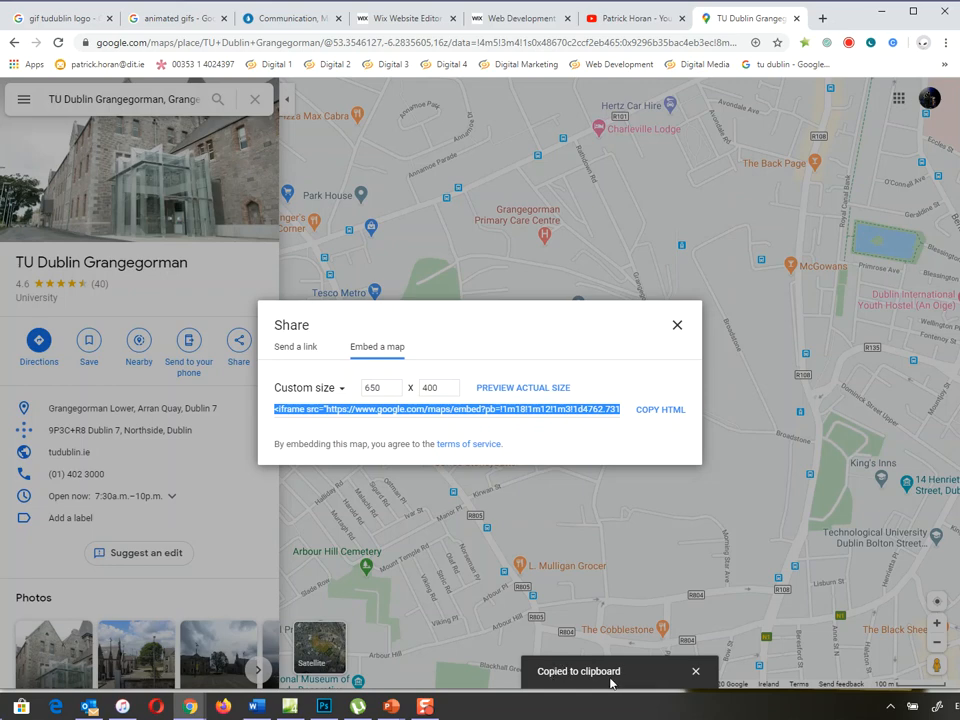
{"action": "left_click", "coordinate": [346, 704]}
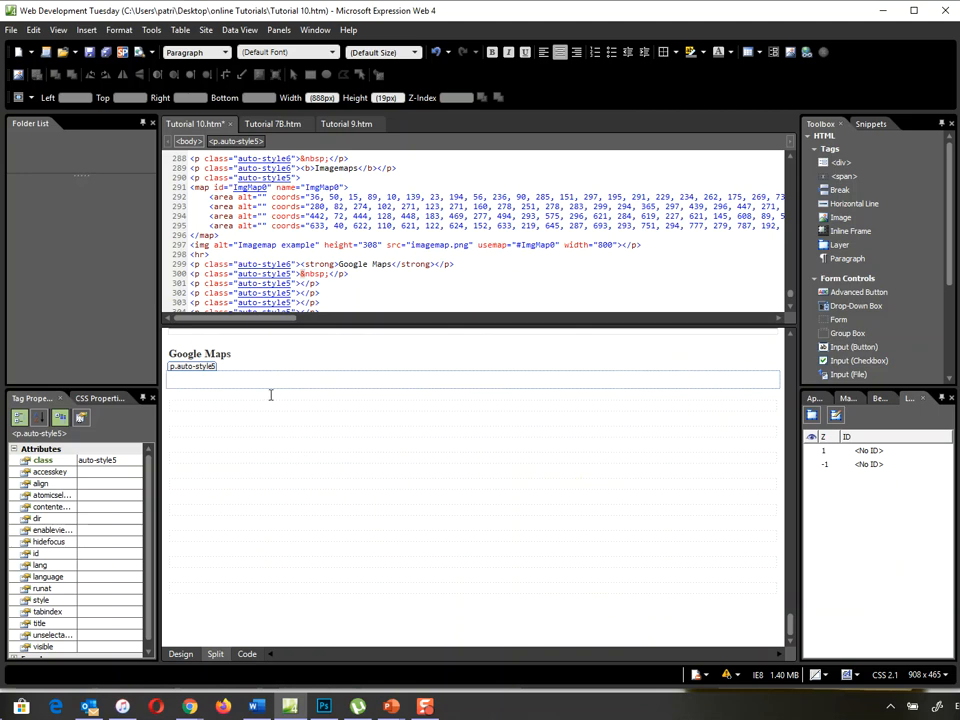
{"action": "mouse_move", "coordinate": [388, 362]}
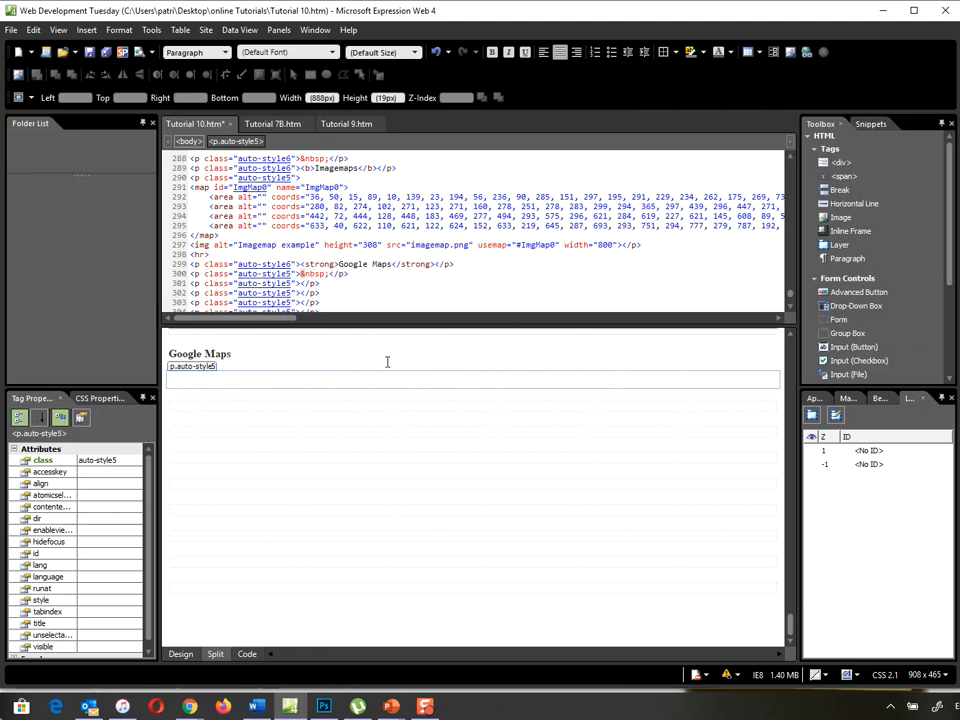
{"action": "mouse_move", "coordinate": [378, 362]}
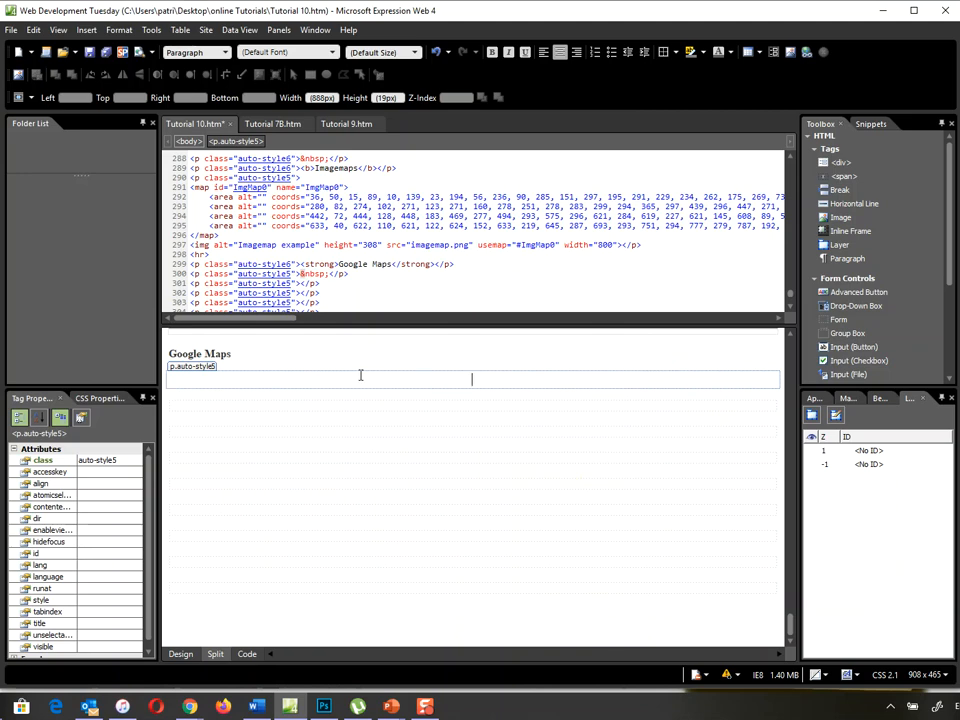
{"action": "mouse_move", "coordinate": [404, 400]}
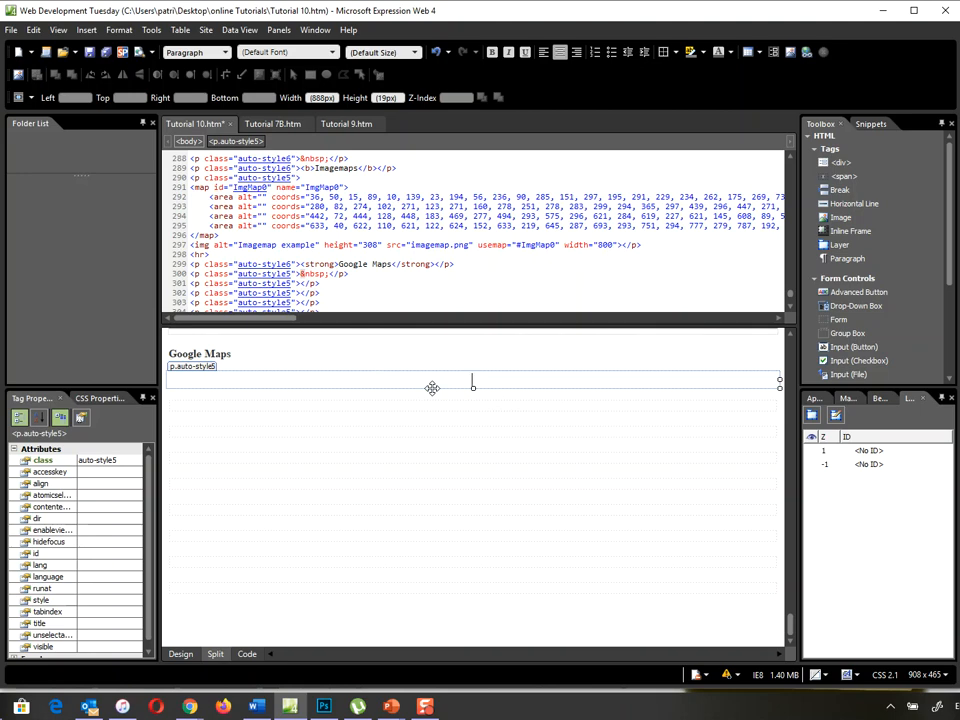
Paste the Grangegorman iframe code into the paragraph under the Google Maps heading and save.
{"action": "type", "text": "Map"}
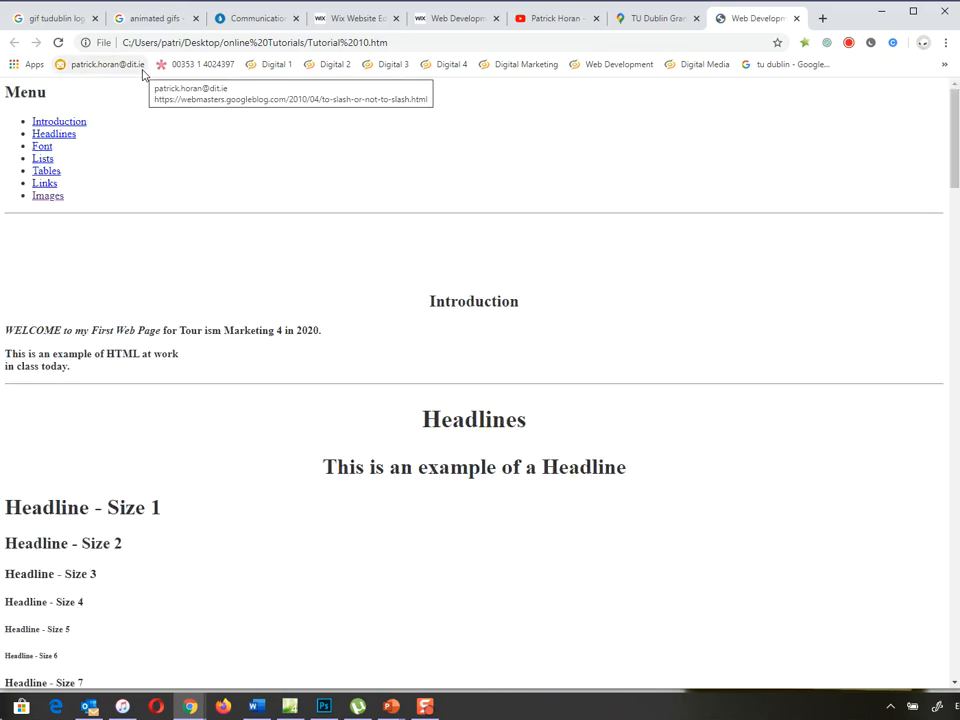
Jump to the Images section and scroll down to the embedded Grangegorman map.
{"action": "left_click", "coordinate": [48, 196]}
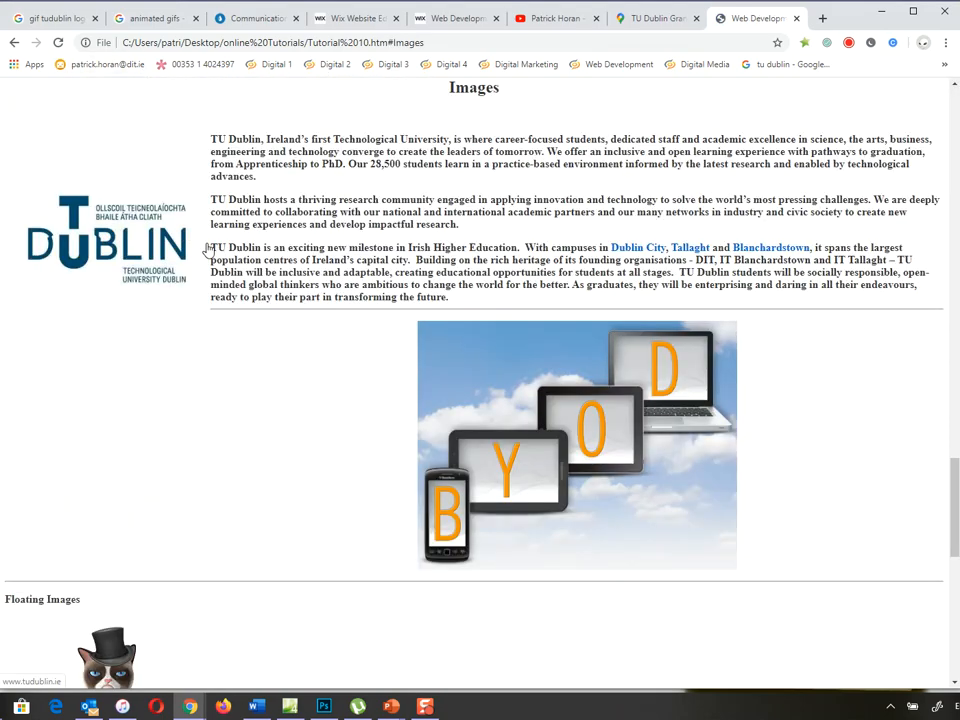
{"action": "scroll", "scroll_direction": "down", "scroll_amount": 3}
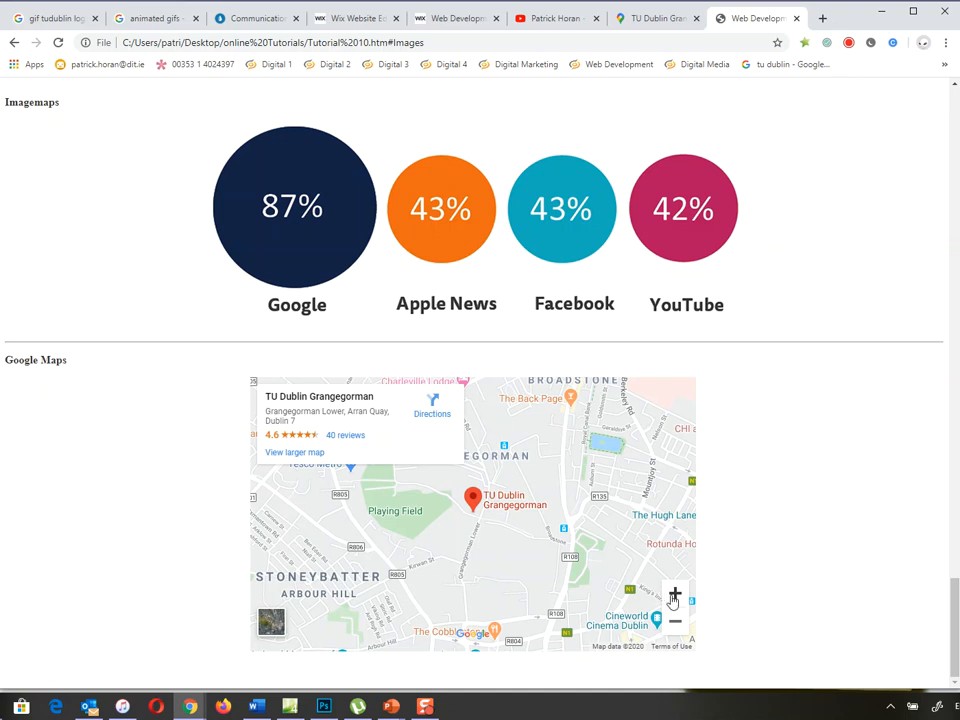
{"action": "mouse_move", "coordinate": [750, 592]}
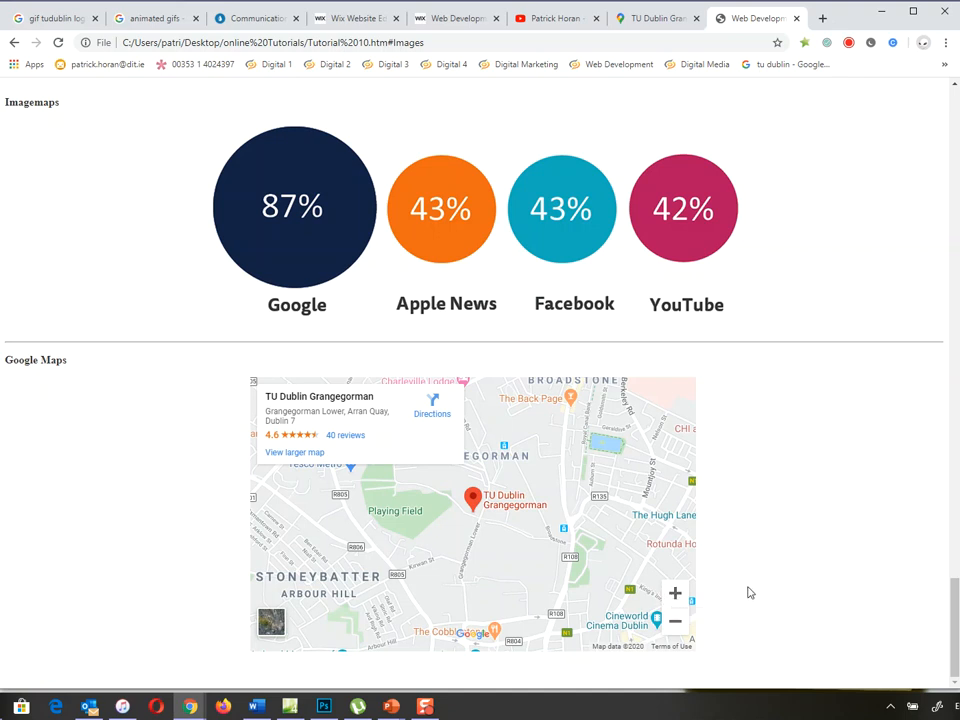